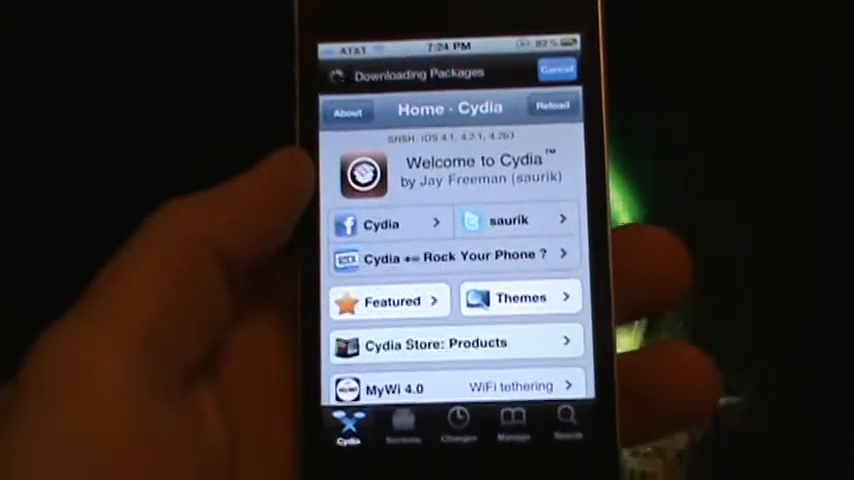
Select the Hackulo.us repository in Cydia's sources list to view its packages.
{"action": "left_click", "coordinate": [552, 106]}
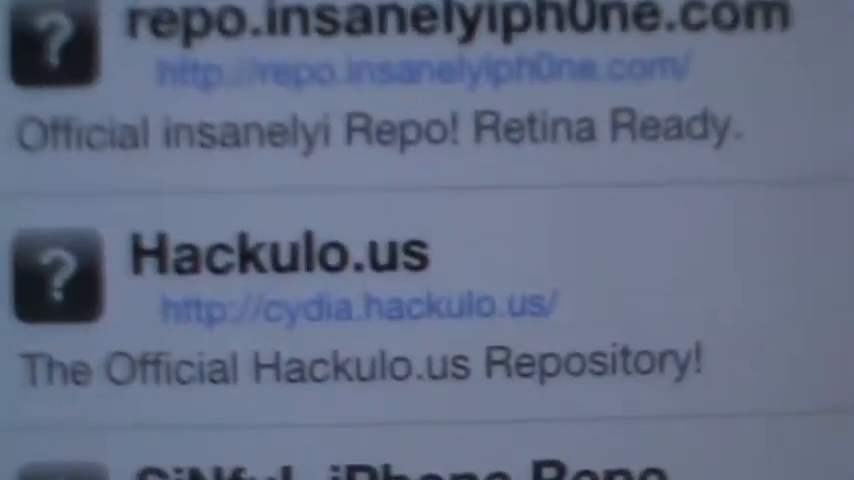
{"action": "scroll", "scroll_direction": "down", "scroll_amount": 3}
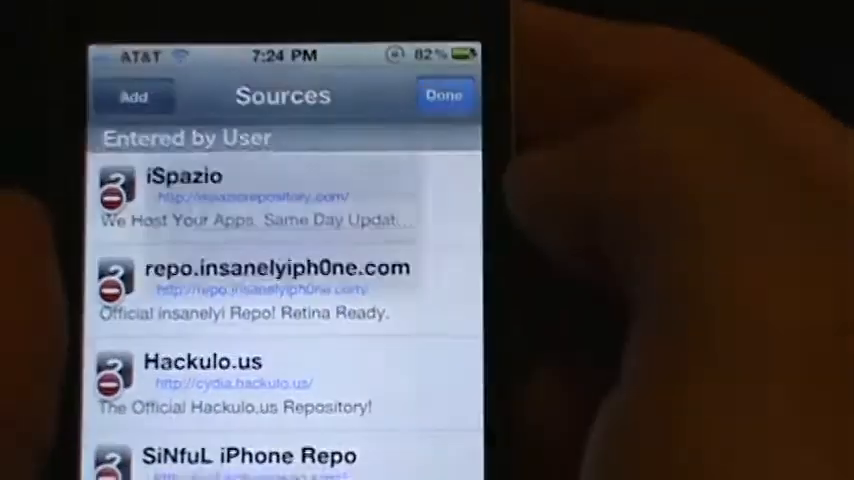
{"action": "left_click", "coordinate": [132, 96]}
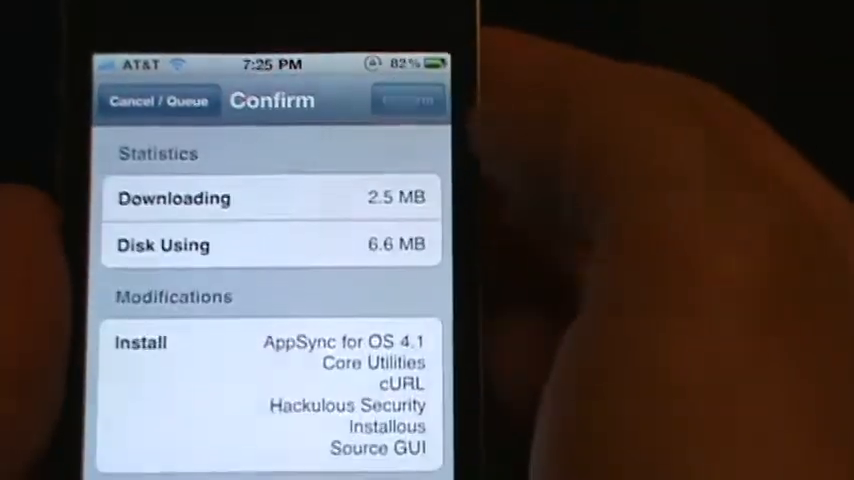
{"action": "left_click", "coordinate": [408, 100]}
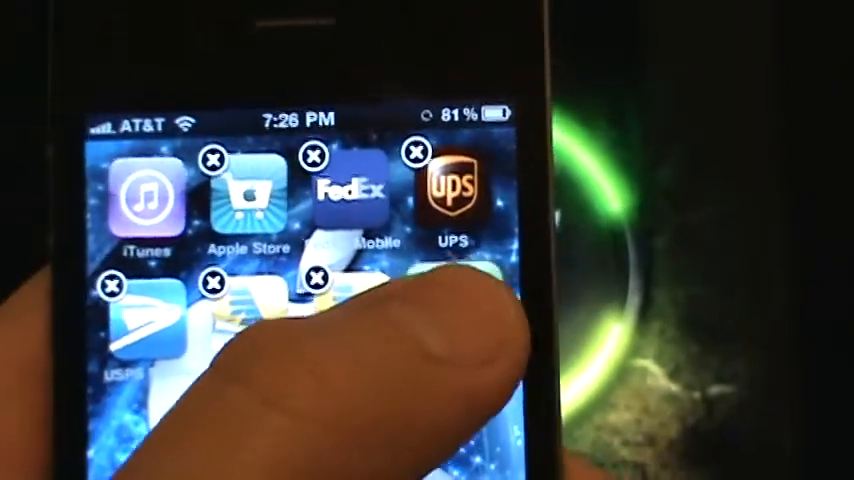
Swipe across the home screen pages to locate the Installous icon.
{"action": "scroll", "scroll_direction": "left", "scroll_amount": 3}
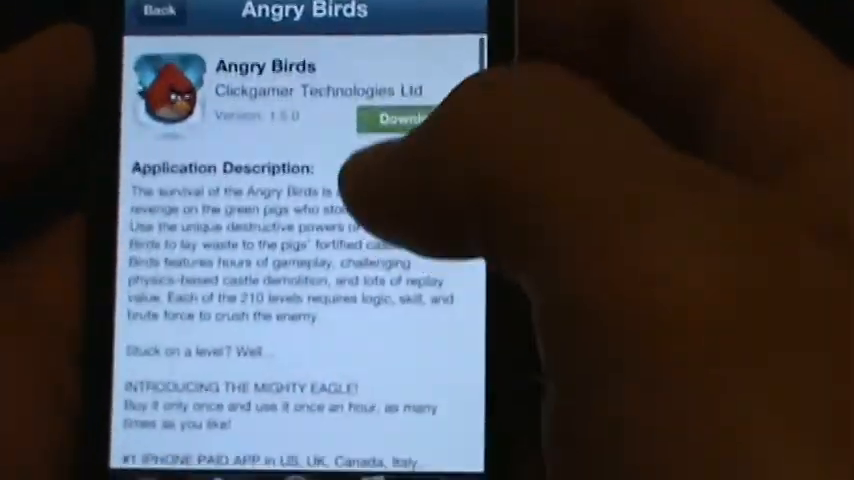
Bring up the download sources for Angry Birds 1.5.0 by Clickgamer Technologies.
{"action": "left_click", "coordinate": [396, 120]}
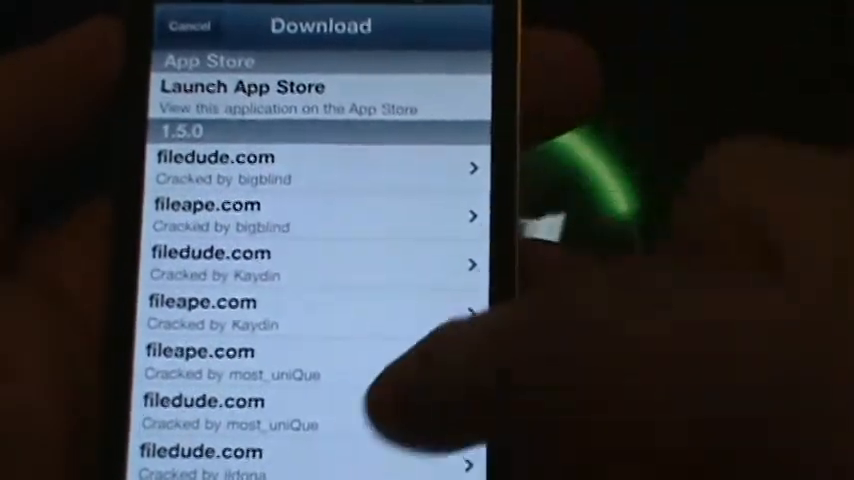
Scroll through the filedude.com and fileape.com mirror list for Angry Birds 1.5.0.
{"action": "scroll", "scroll_direction": "down", "scroll_amount": 3}
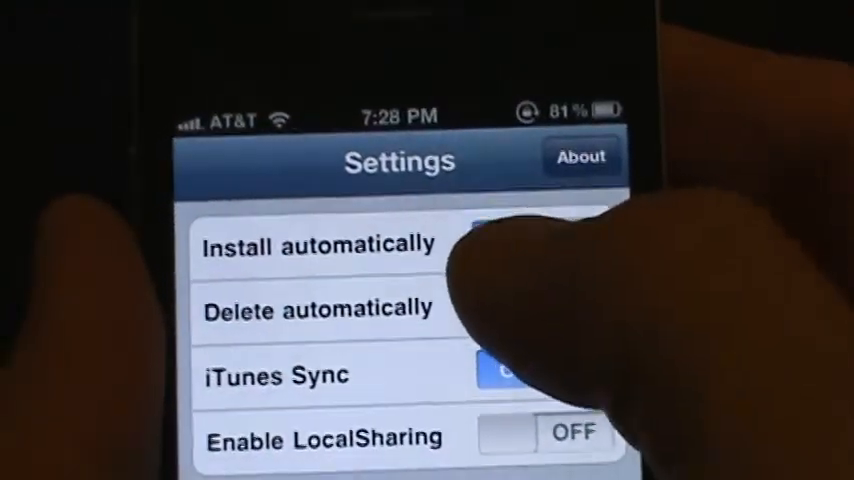
Switch Install automatically to ON in Installous settings.
{"action": "left_click", "coordinate": [516, 244]}
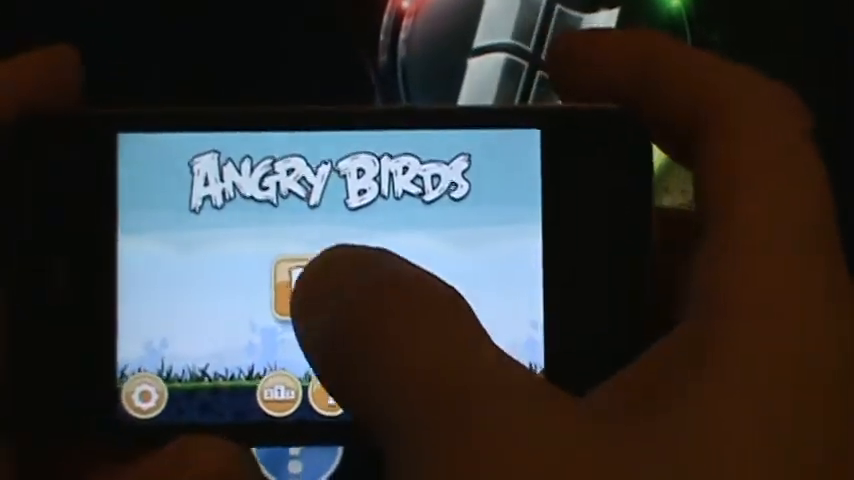
Start Angry Birds with Play to reach the level selection grid.
{"action": "left_click", "coordinate": [290, 290]}
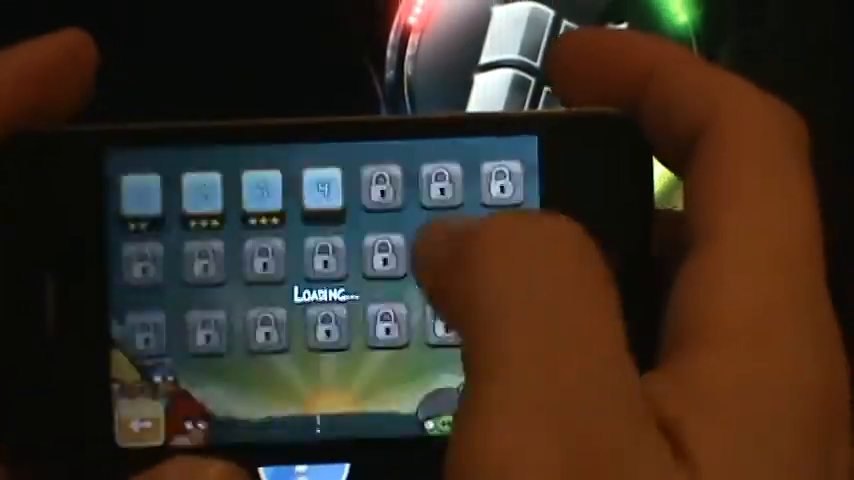